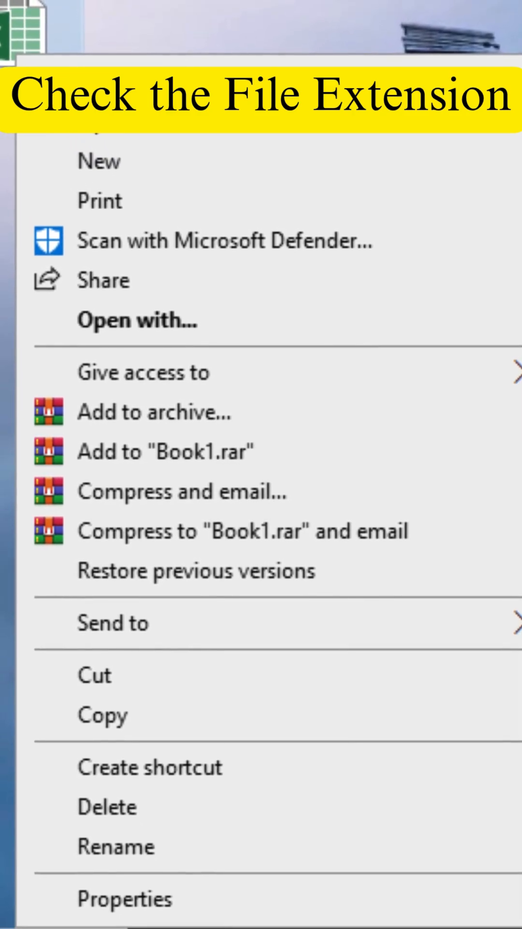
Bring up Book1's file actions in File Explorer to check its extension
click(124, 898)
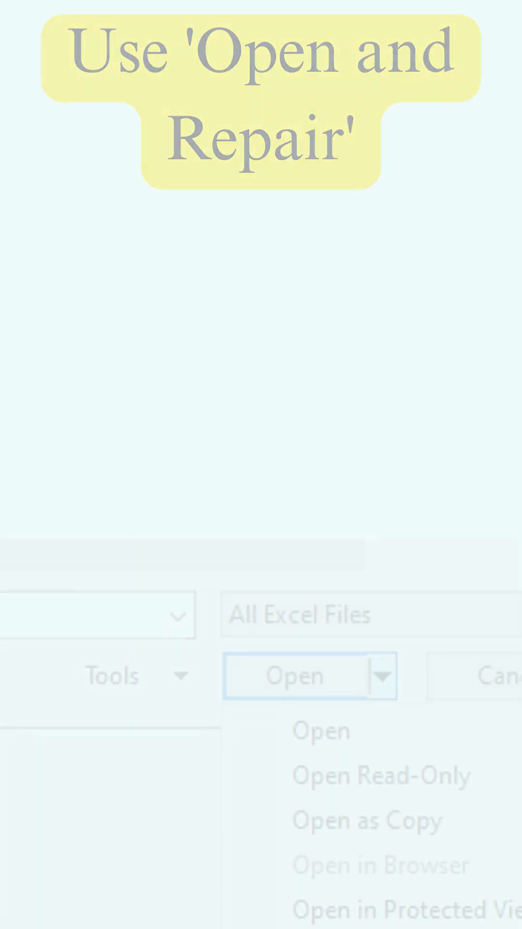
Choose Open and Repair from the Open dropdown for the damaged workbook
click(380, 673)
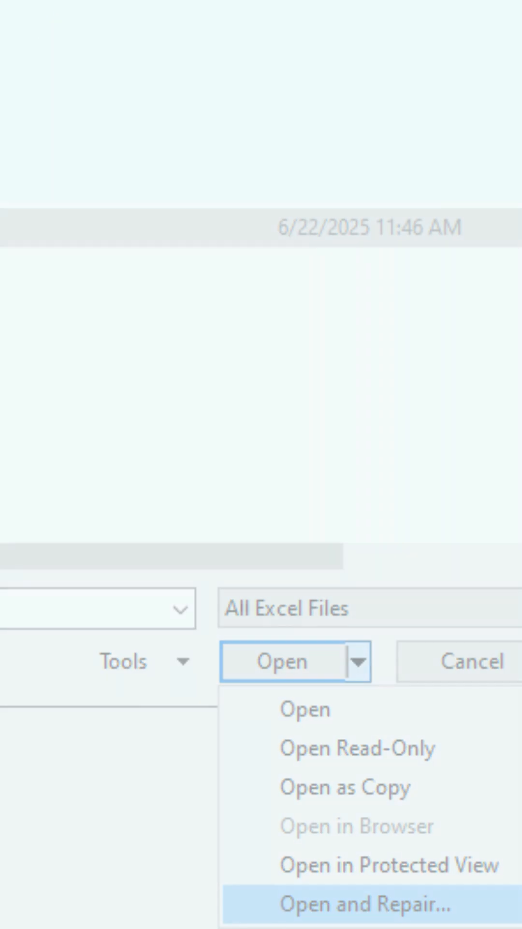
click(361, 905)
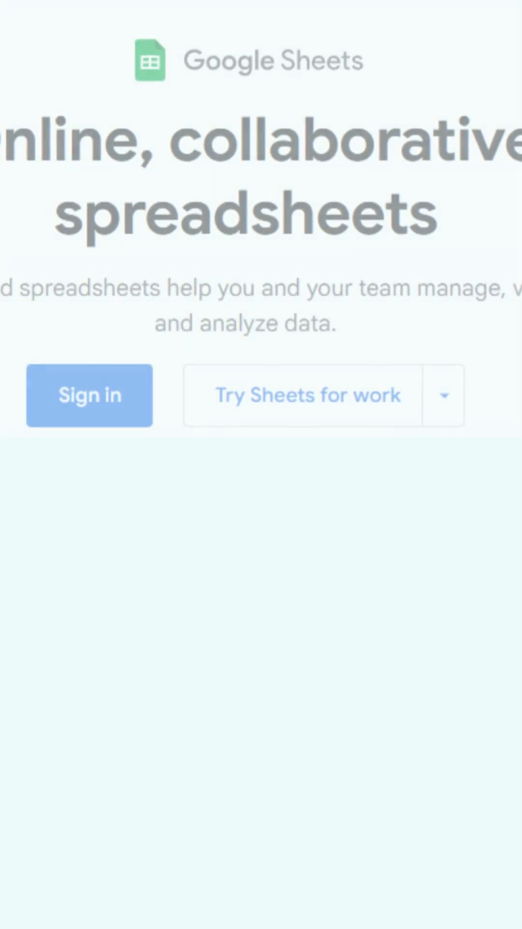
Scroll down the Google Sheets home page toward the Sign in option
scroll(down, 3)
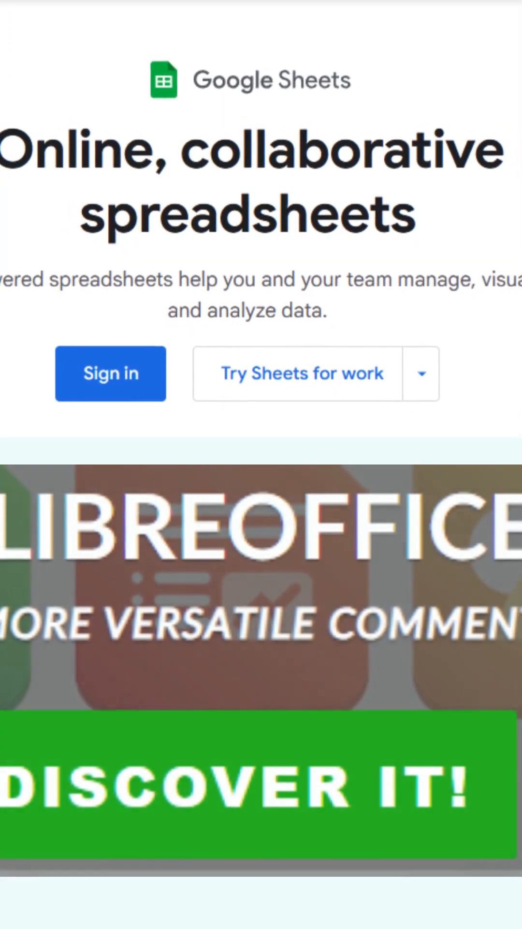
scroll(down, 3)
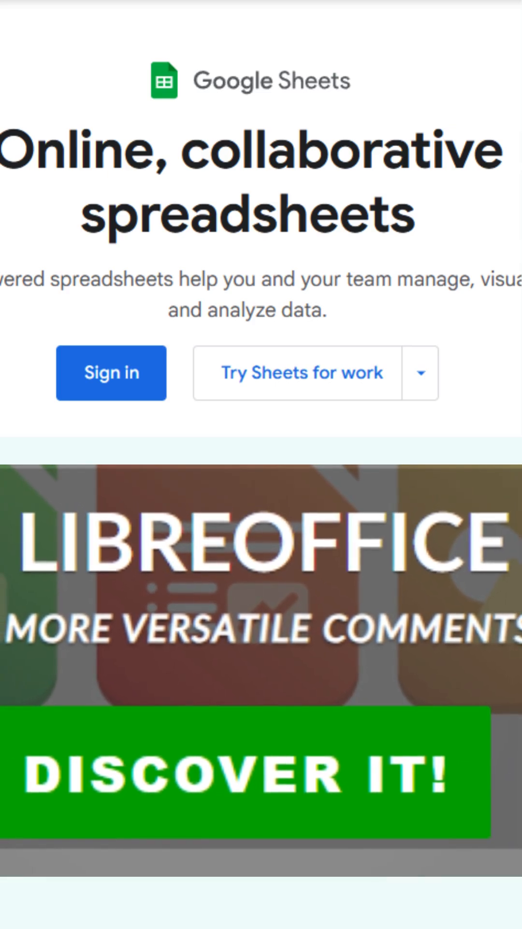